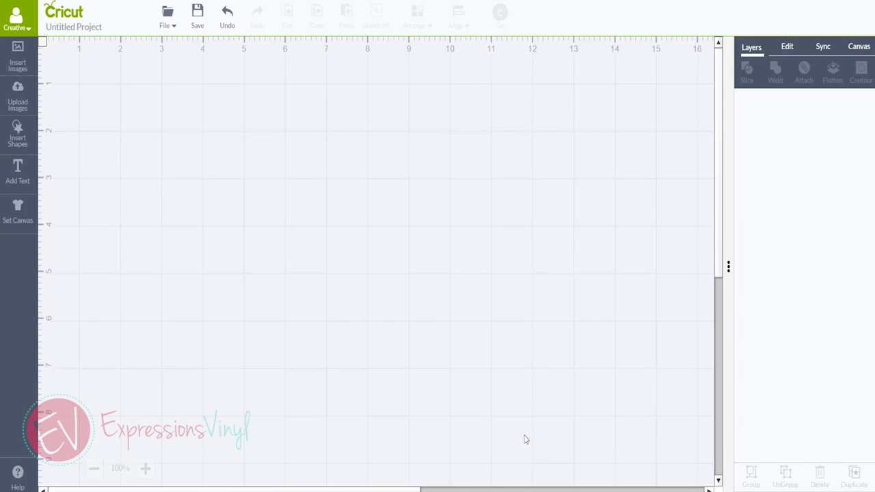
pyautogui.moveTo(21, 65)
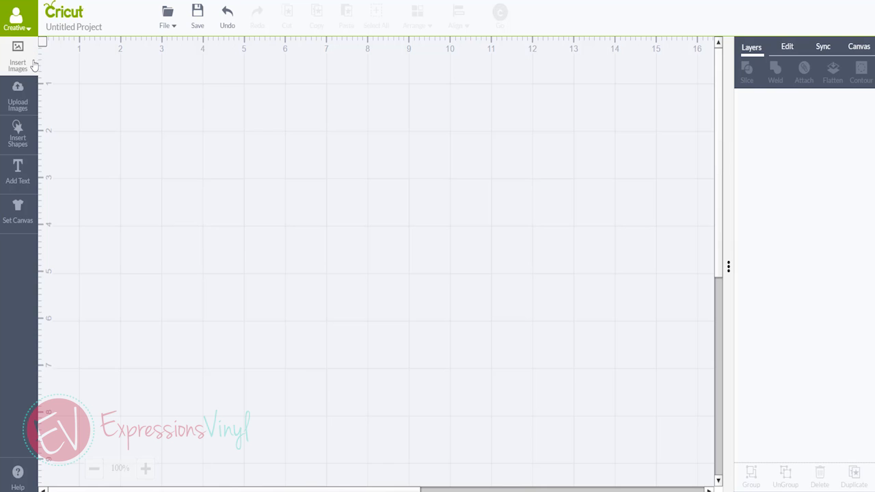
# Search the image library for 'click' and select the Camera Click image.
pyautogui.click(18, 58)
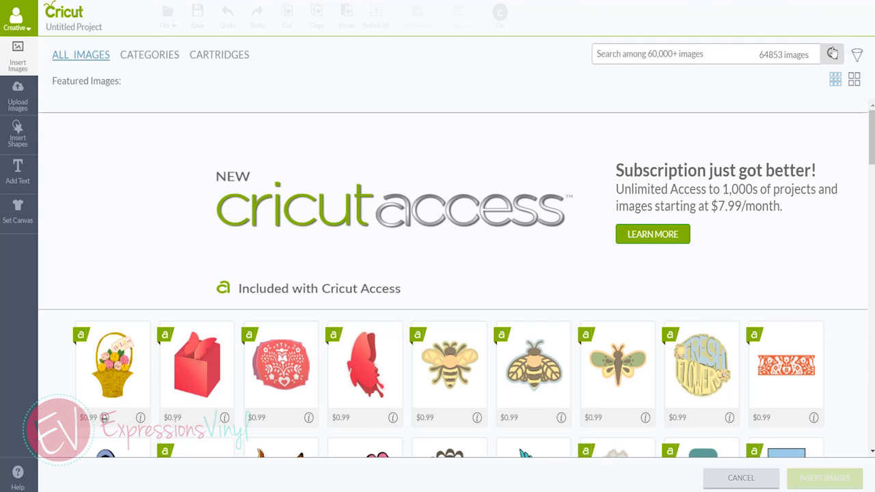
pyautogui.click(857, 54)
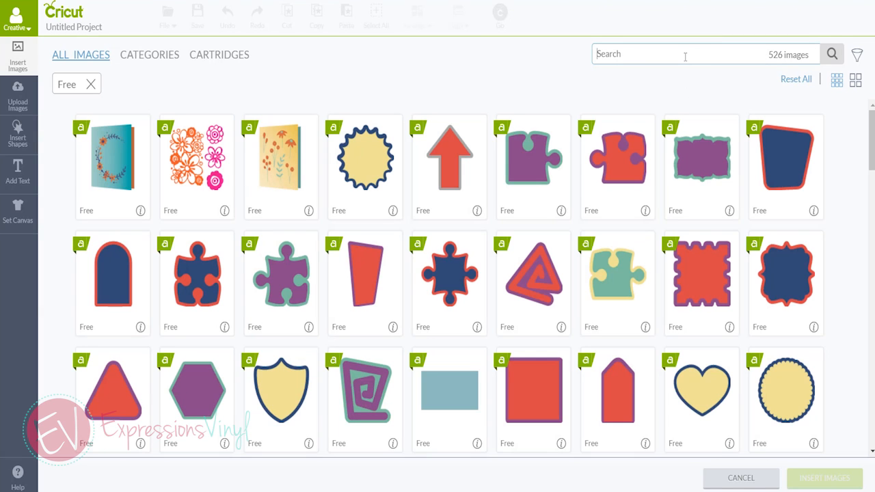
pyautogui.write('click')
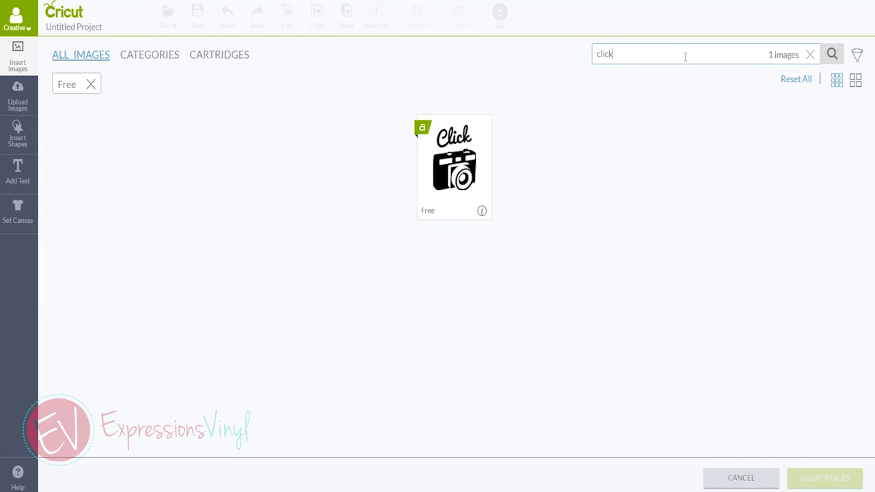
pyautogui.click(454, 166)
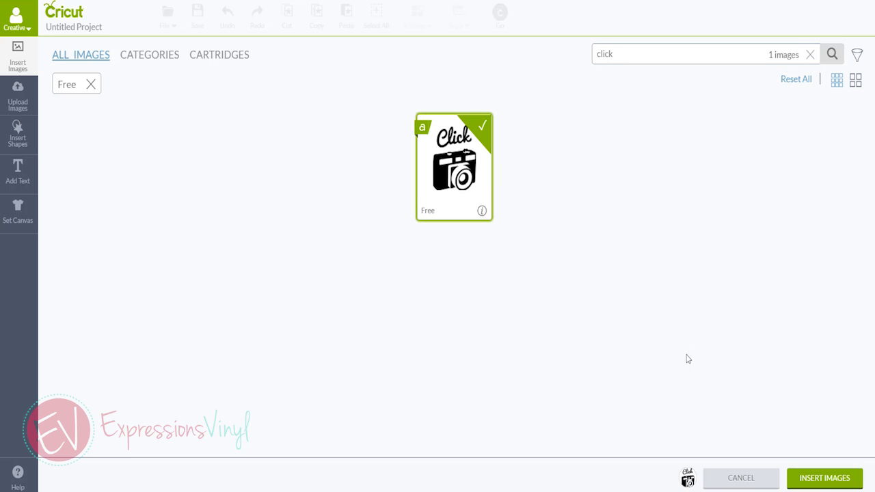
# Place the Camera Click image at the canvas top-left and enlarge it to about 4.7 by 6.3 inches.
pyautogui.click(824, 478)
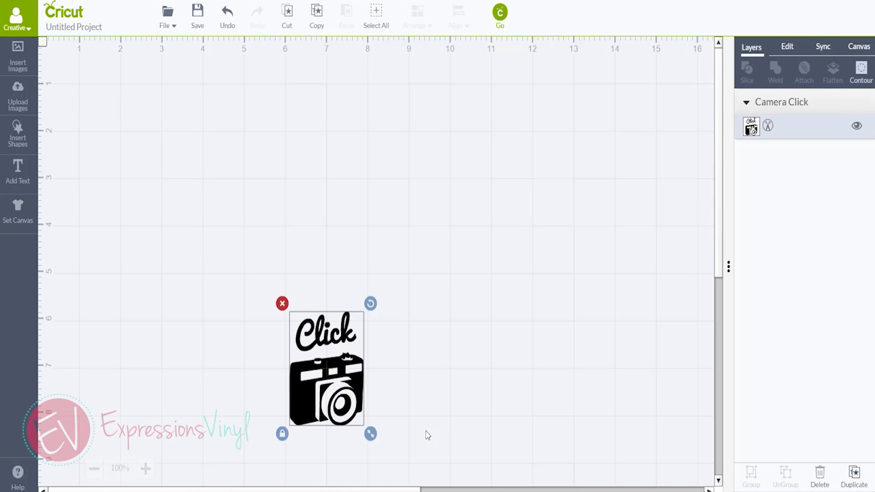
pyautogui.moveTo(326, 369); pyautogui.dragTo(116, 137)
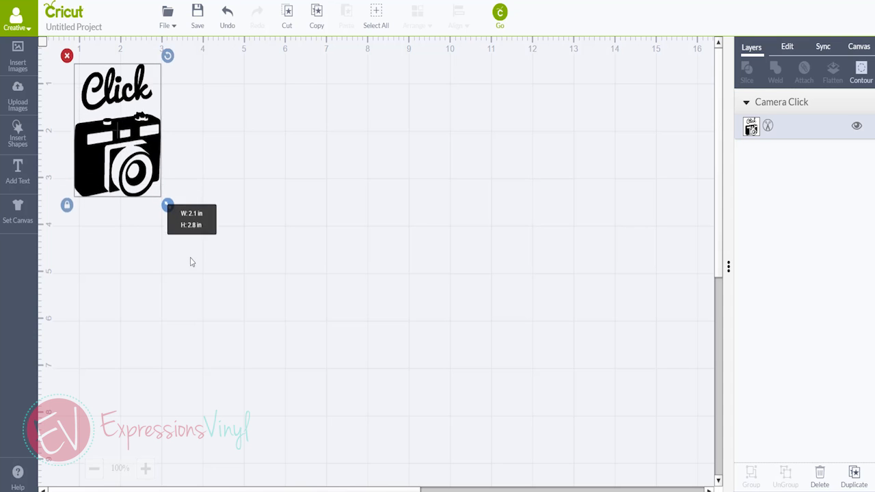
pyautogui.moveTo(168, 204); pyautogui.dragTo(275, 370)
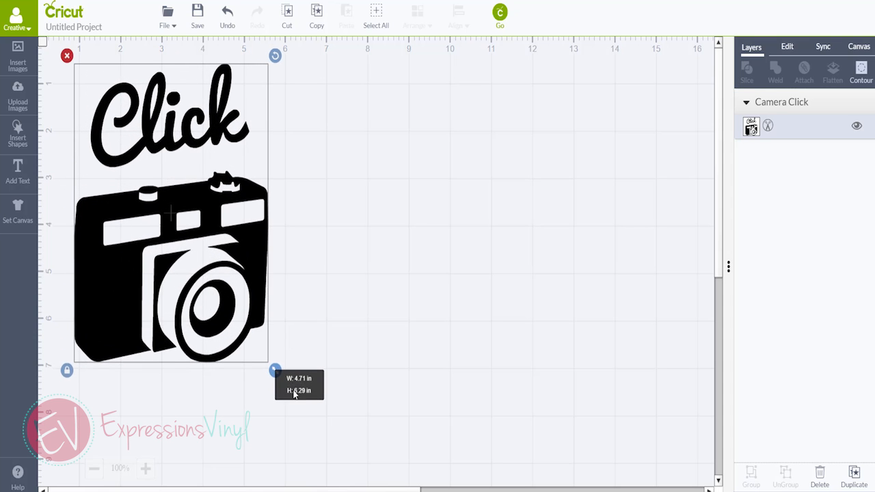
pyautogui.moveTo(275, 370); pyautogui.dragTo(282, 381)
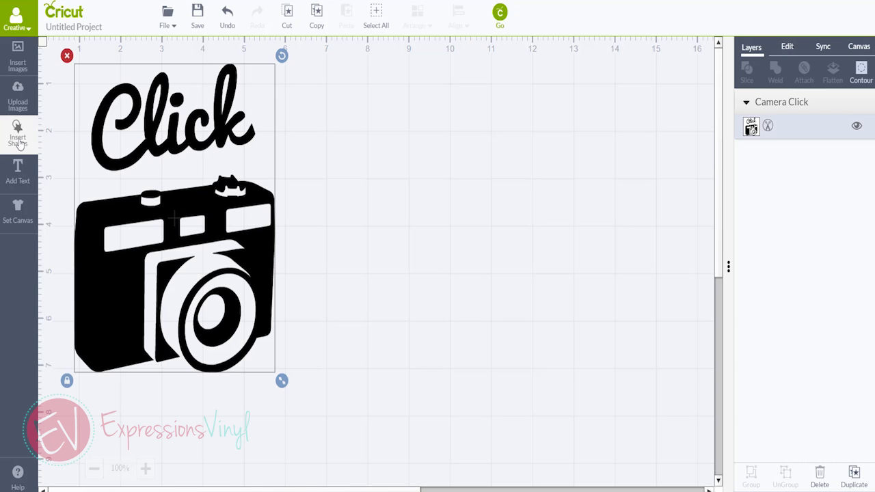
# Add a square shape and drag it to the top-left corner over the camera image.
pyautogui.click(18, 133)
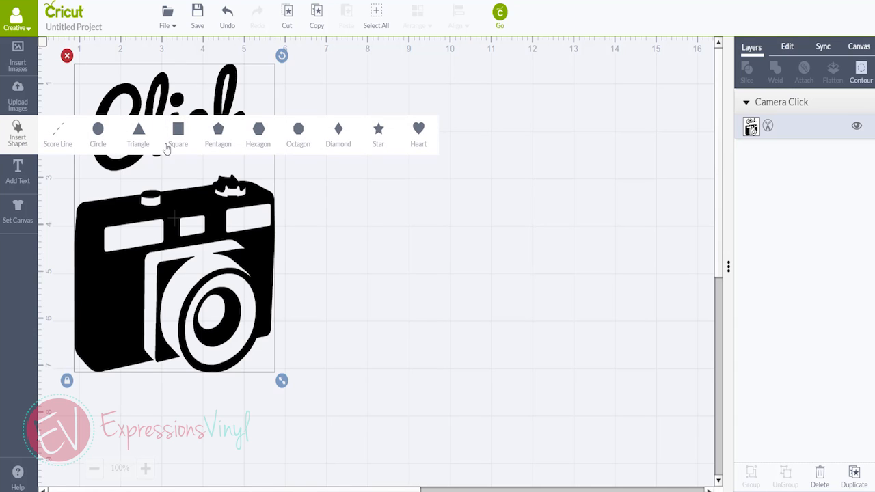
pyautogui.click(177, 130)
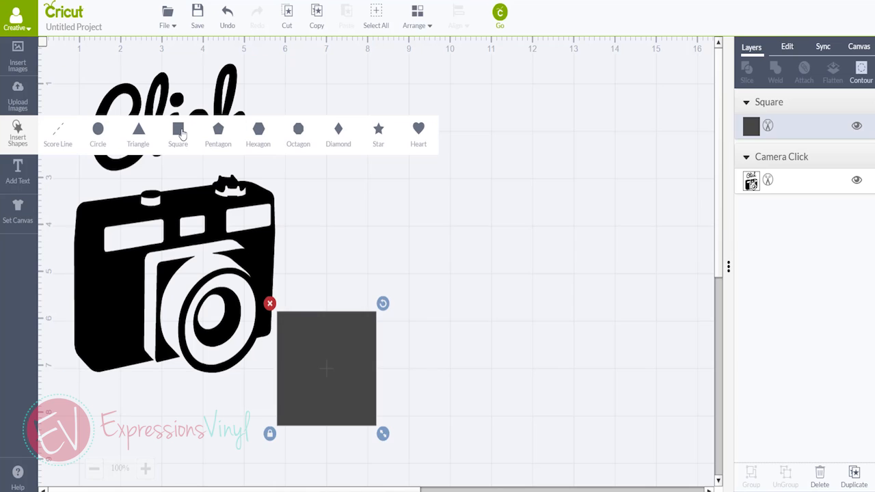
pyautogui.moveTo(326, 368); pyautogui.dragTo(189, 174)
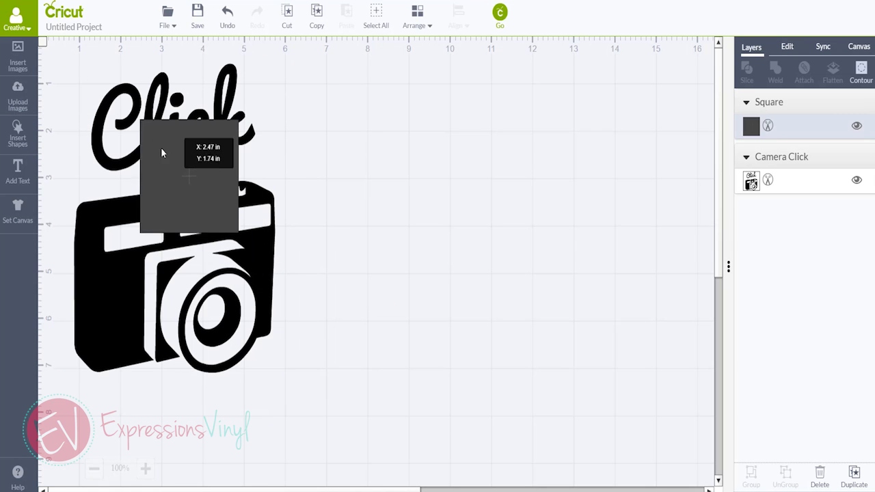
pyautogui.moveTo(190, 177); pyautogui.dragTo(114, 117)
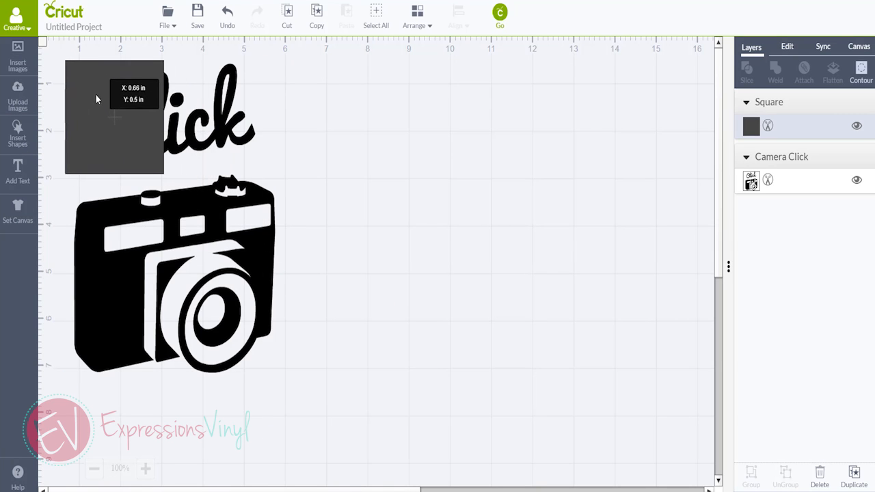
pyautogui.click(114, 116)
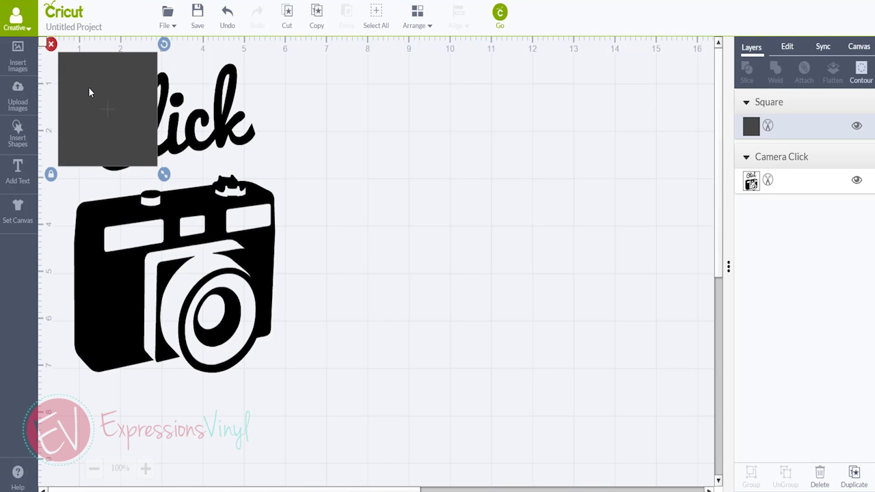
pyautogui.moveTo(348, 3)
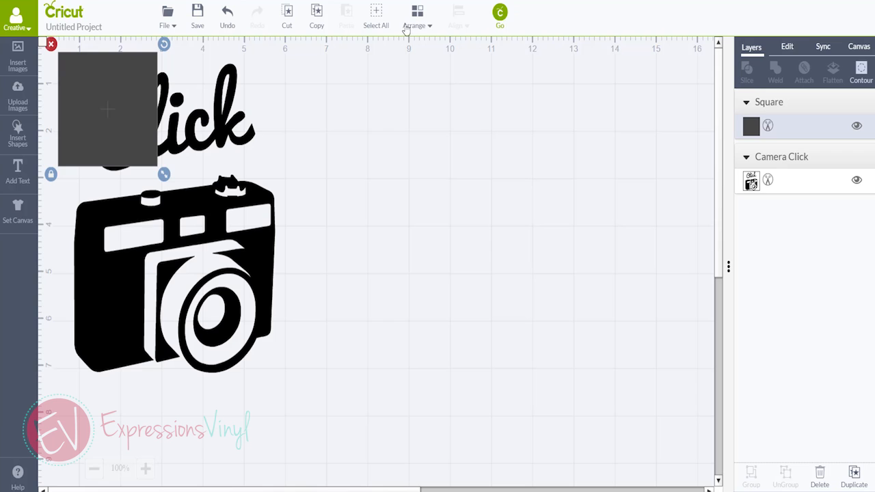
# Send the square behind the camera image and enlarge it to about 5.65 inches square.
pyautogui.click(417, 16)
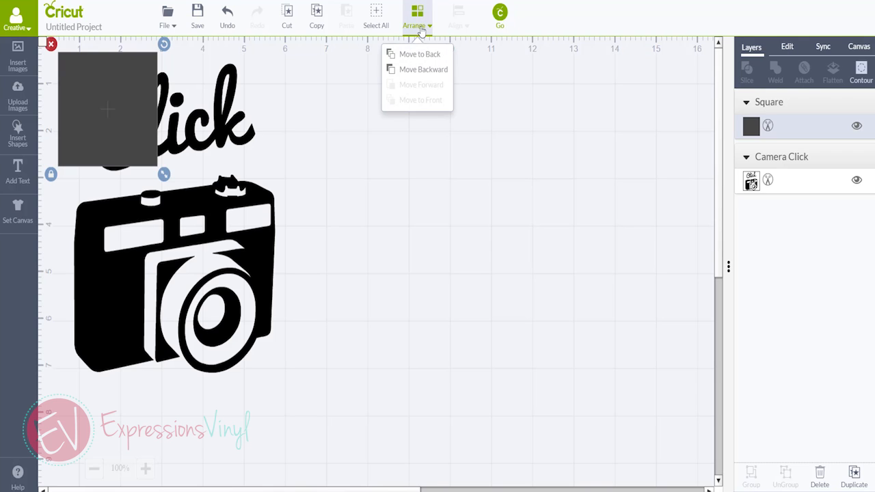
pyautogui.click(419, 54)
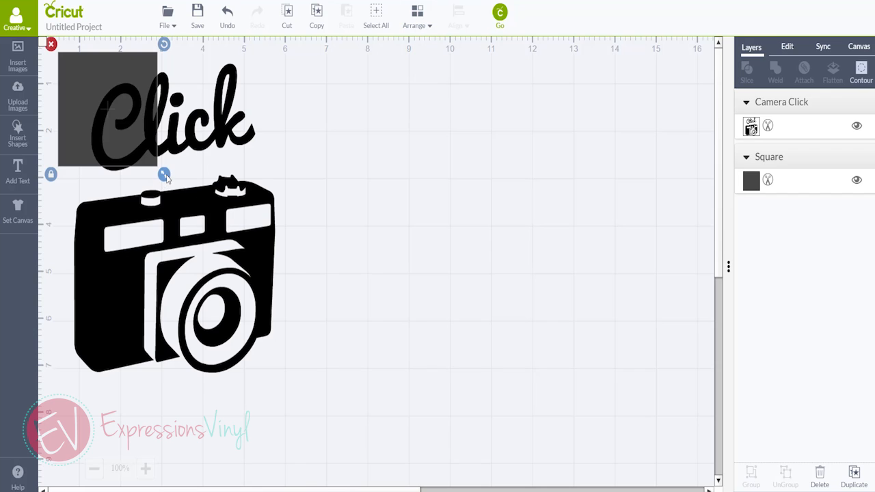
pyautogui.moveTo(164, 175); pyautogui.dragTo(241, 262)
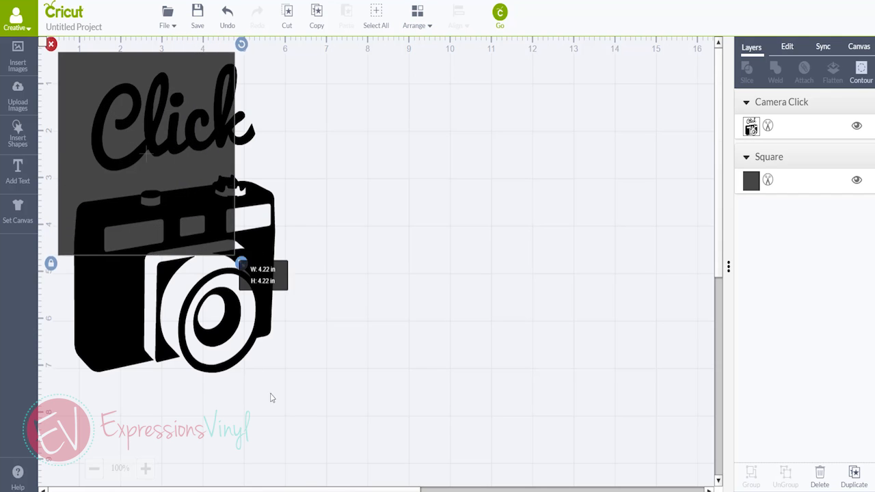
pyautogui.moveTo(241, 262); pyautogui.dragTo(297, 329)
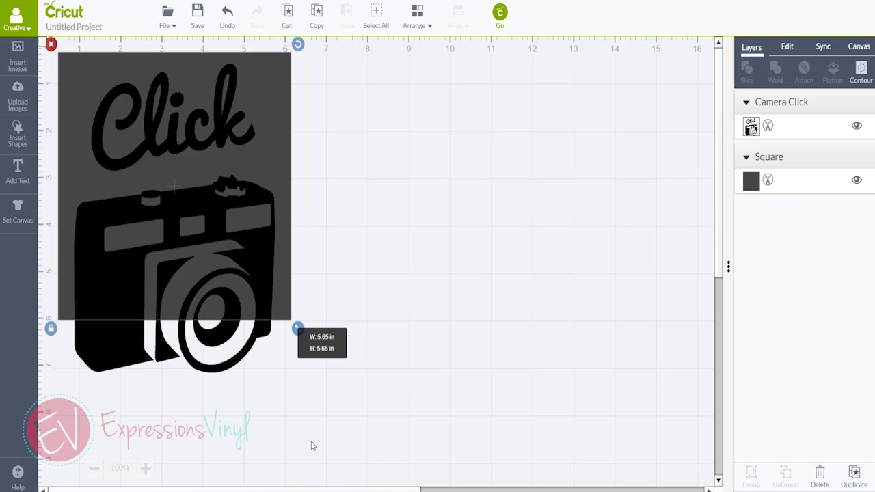
# Unlock the square's proportions and stretch it taller to back the entire camera image.
pyautogui.click(787, 179)
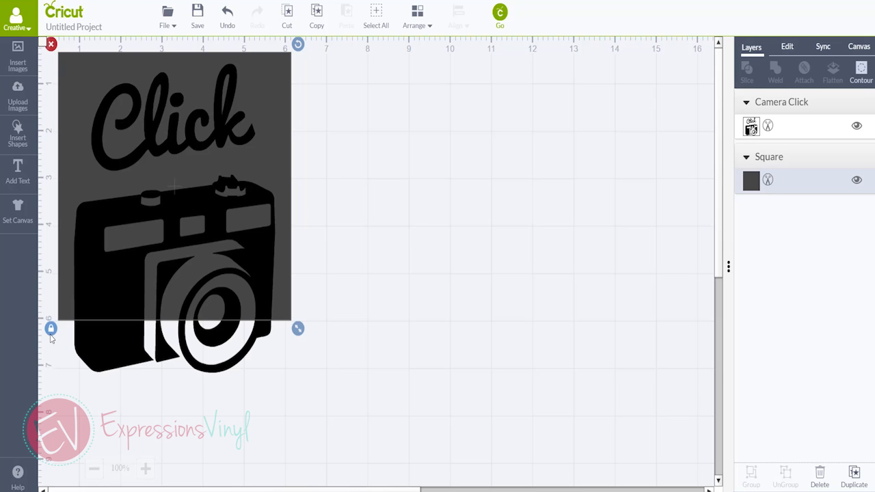
pyautogui.click(51, 328)
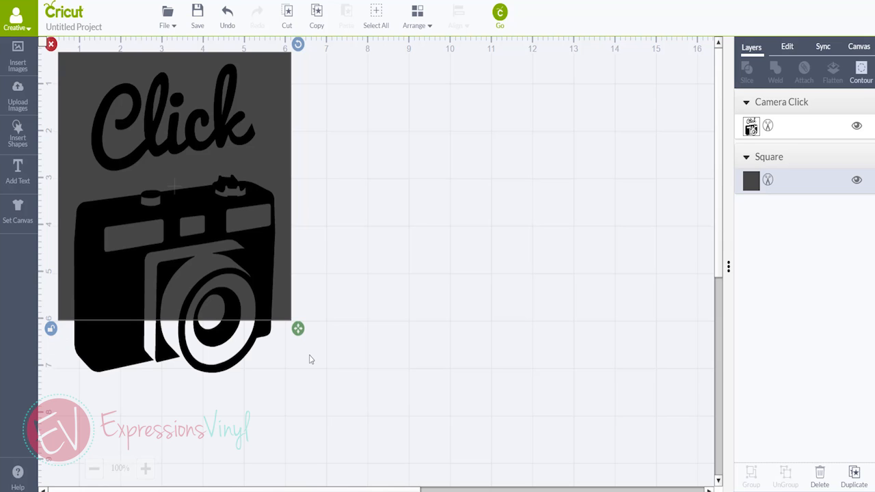
pyautogui.moveTo(297, 329); pyautogui.dragTo(292, 358)
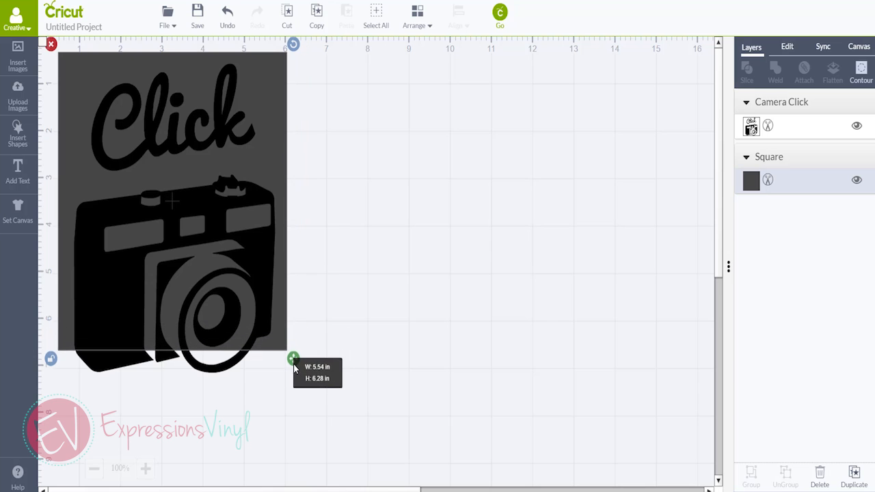
pyautogui.moveTo(293, 358); pyautogui.dragTo(303, 401)
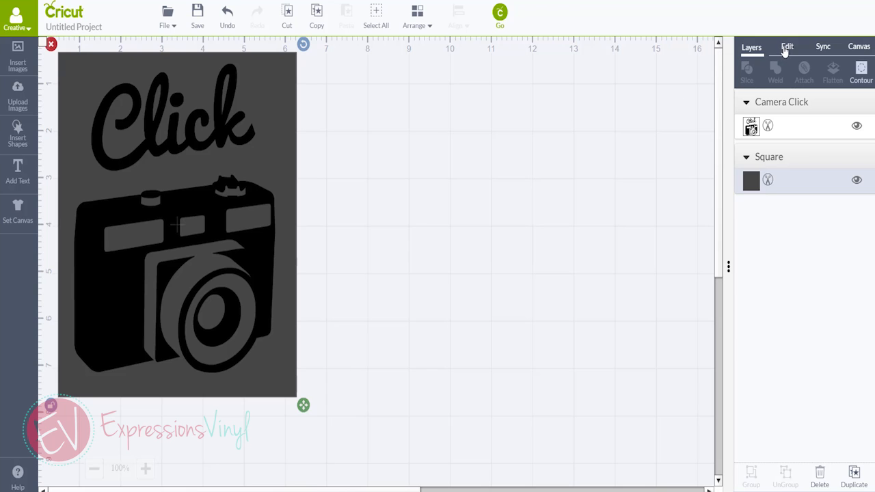
# Resize the backing rectangle to about 5.6 by 7.18 inches around the camera image.
pyautogui.click(787, 46)
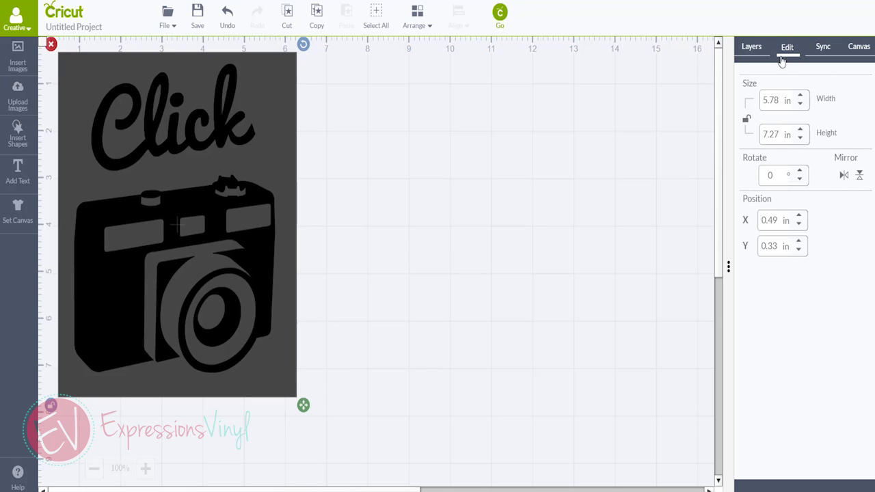
pyautogui.moveTo(747, 118)
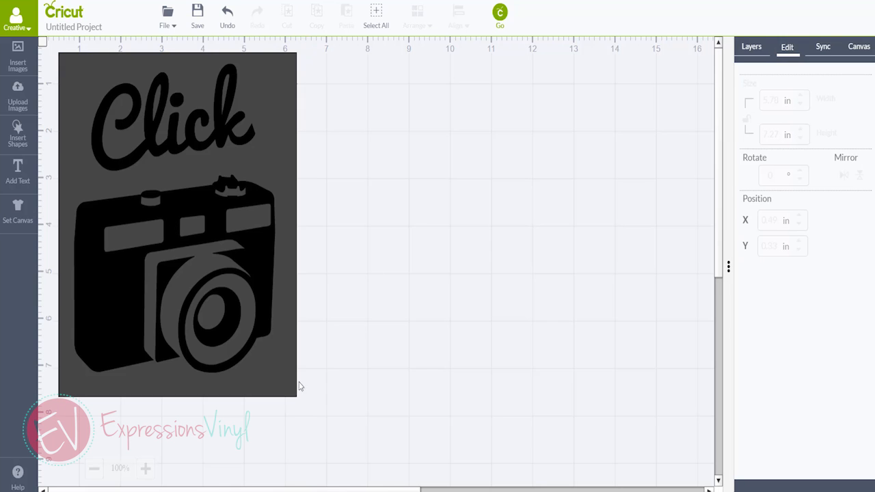
pyautogui.click(174, 226)
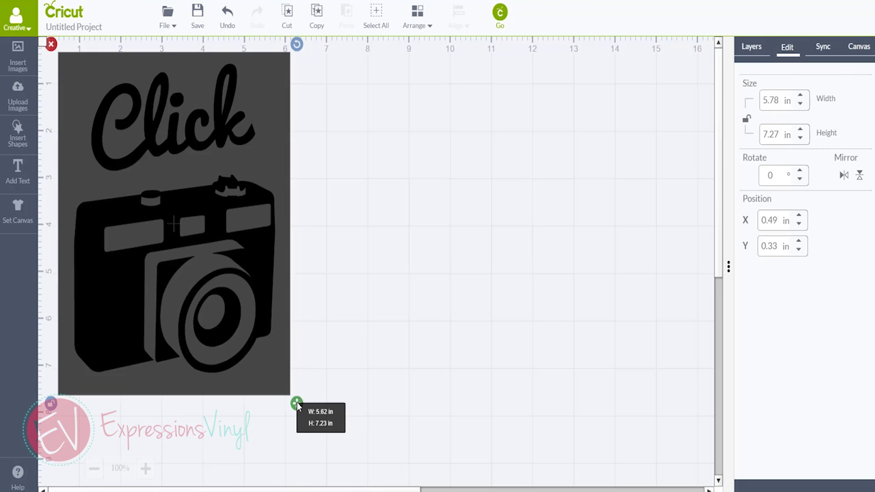
pyautogui.moveTo(296, 402); pyautogui.dragTo(295, 400)
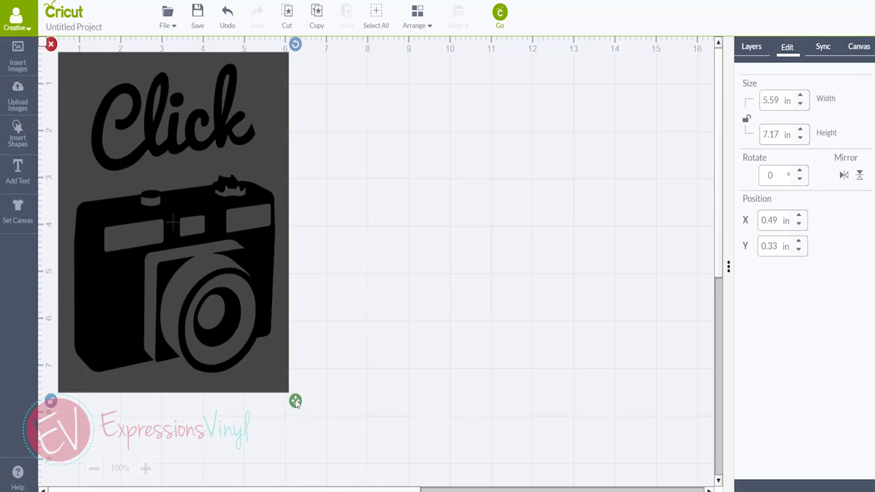
pyautogui.click(335, 345)
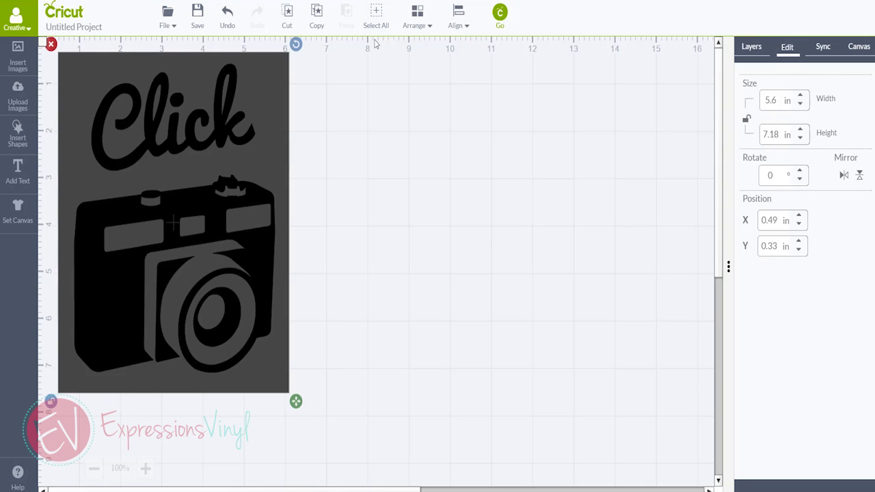
pyautogui.moveTo(393, 192)
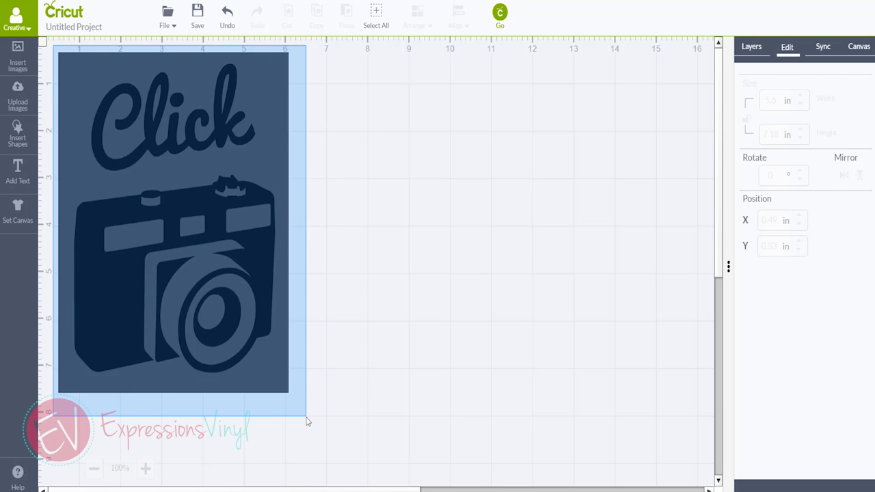
# Select the rectangle and camera image together, attach them, and open the mat preview.
pyautogui.click(173, 222)
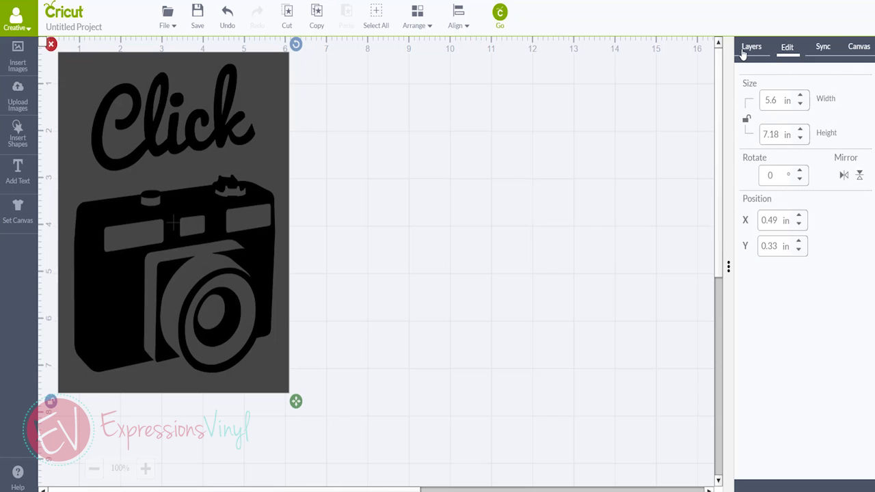
pyautogui.click(752, 47)
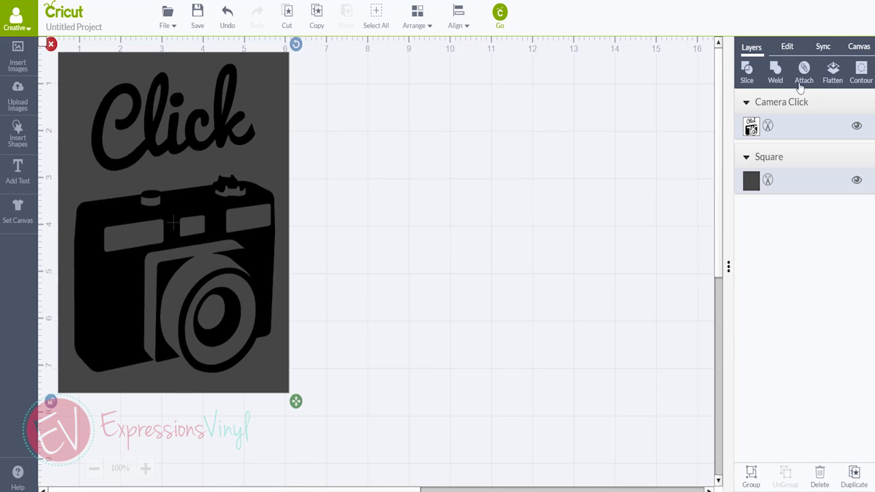
pyautogui.click(804, 72)
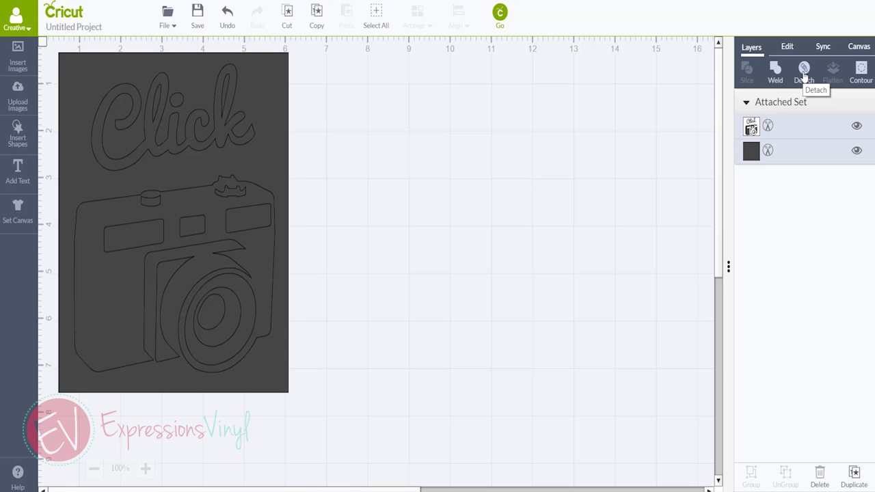
pyautogui.moveTo(804, 69)
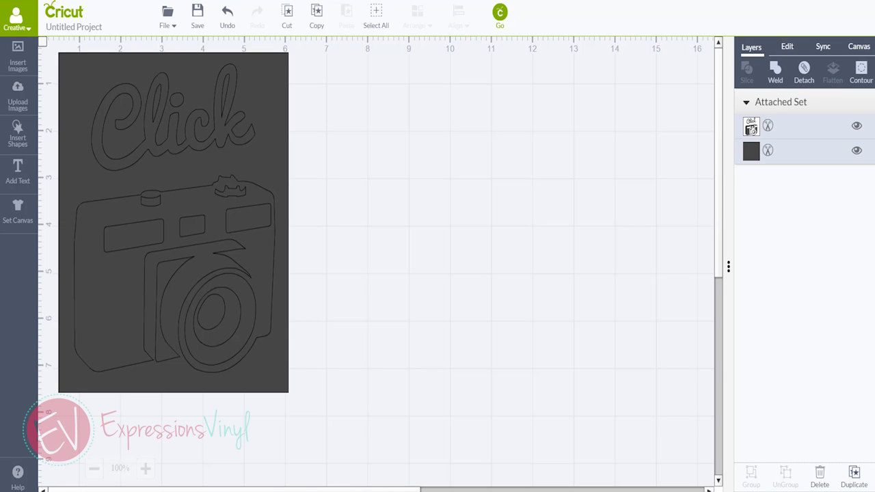
pyautogui.click(499, 12)
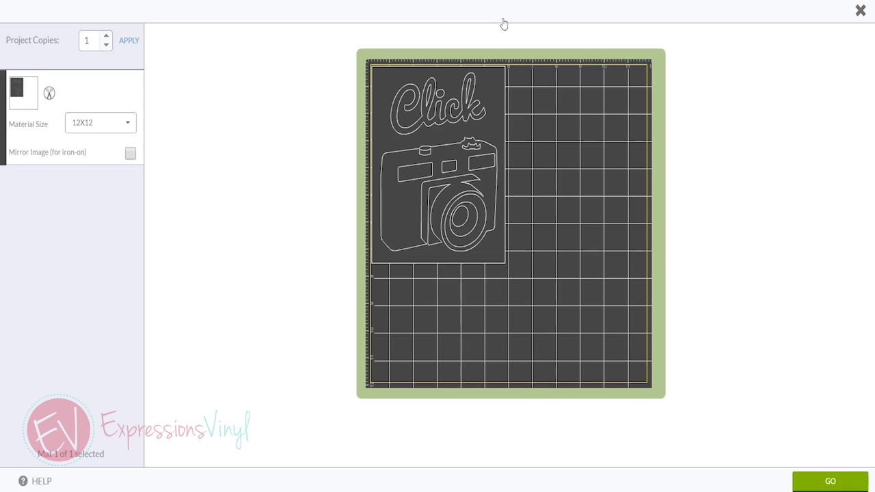
pyautogui.moveTo(393, 273)
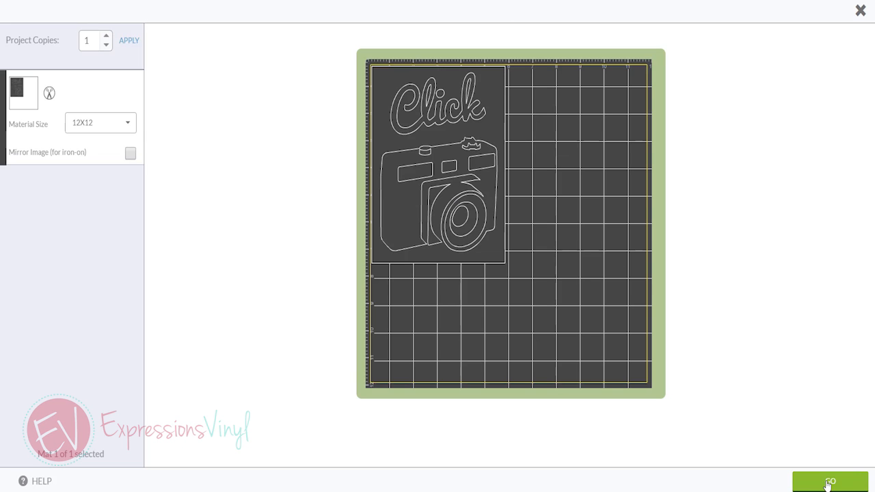
# Continue from the mat preview to the load-material cutting screen.
pyautogui.click(830, 482)
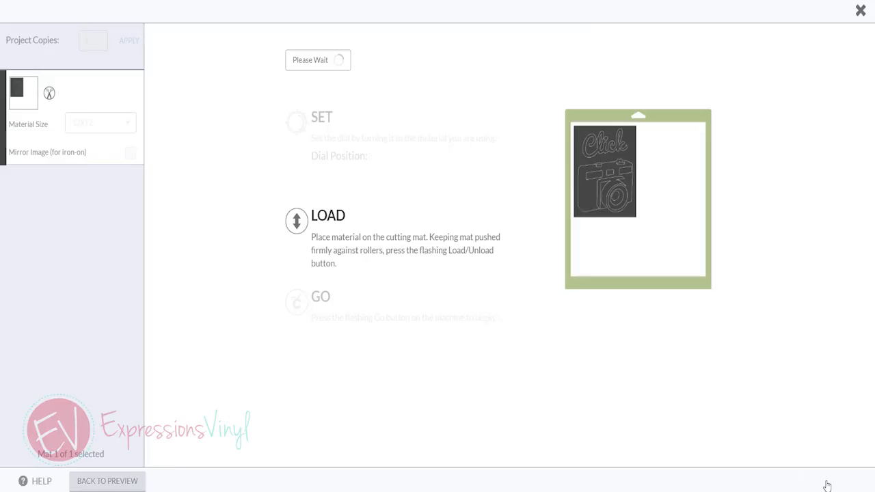